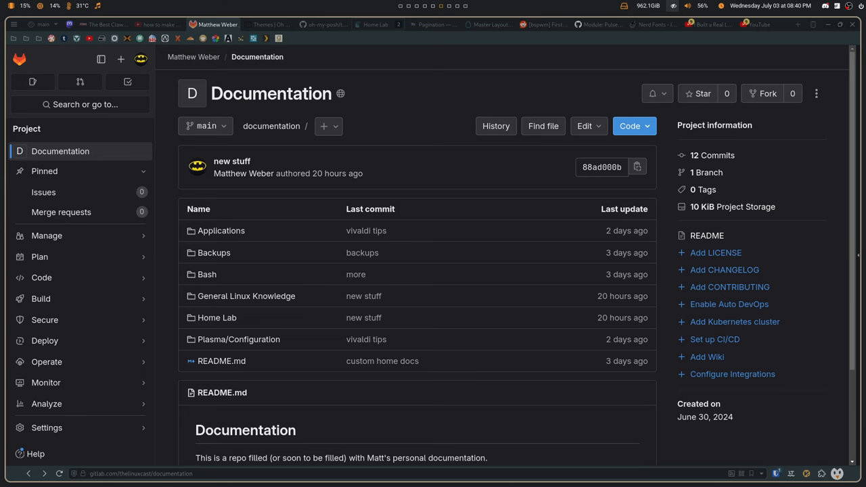
mouse_move(213, 252)
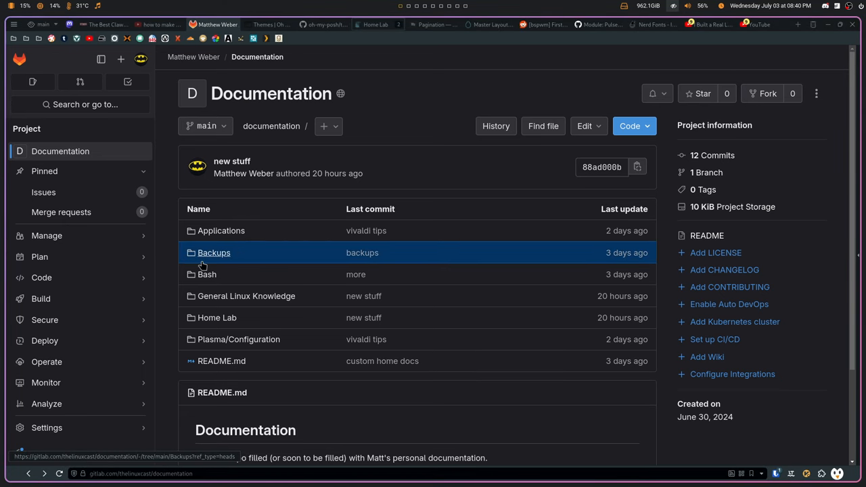
mouse_move(206, 274)
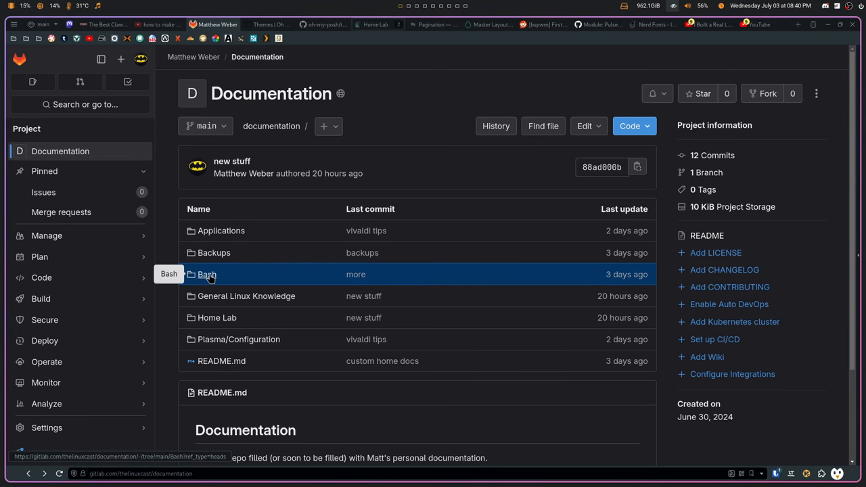
mouse_move(245, 295)
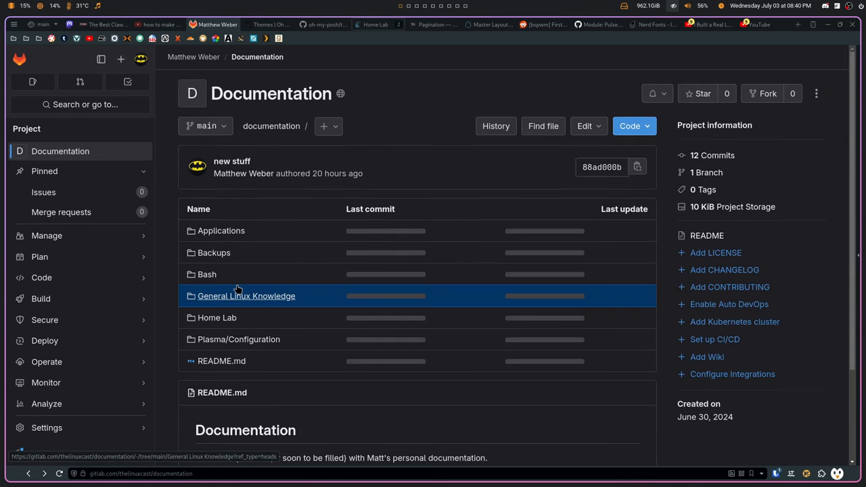
- Open AddingUserToSudoers.md under General Linux Knowledge and select the step 4 sudoers entry
click(245, 295)
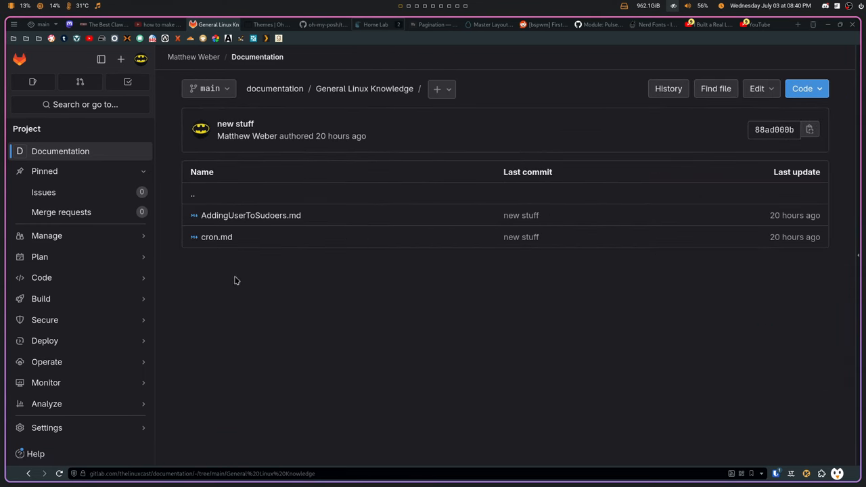
click(251, 215)
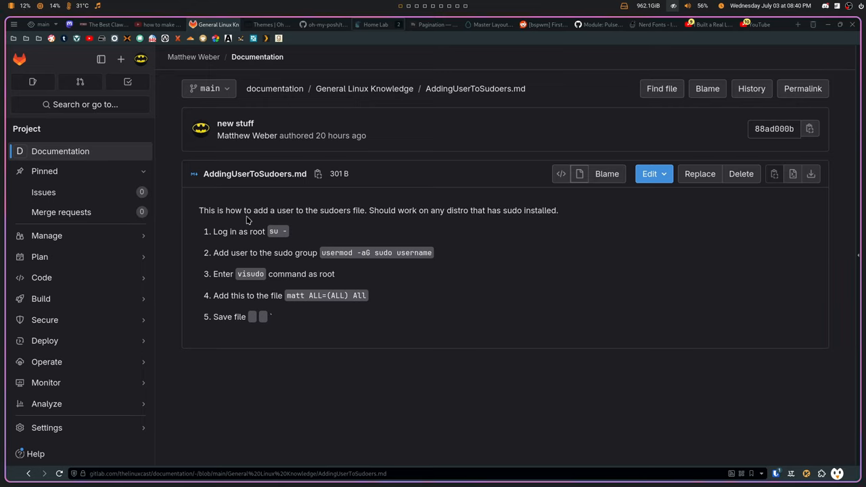
mouse_move(265, 263)
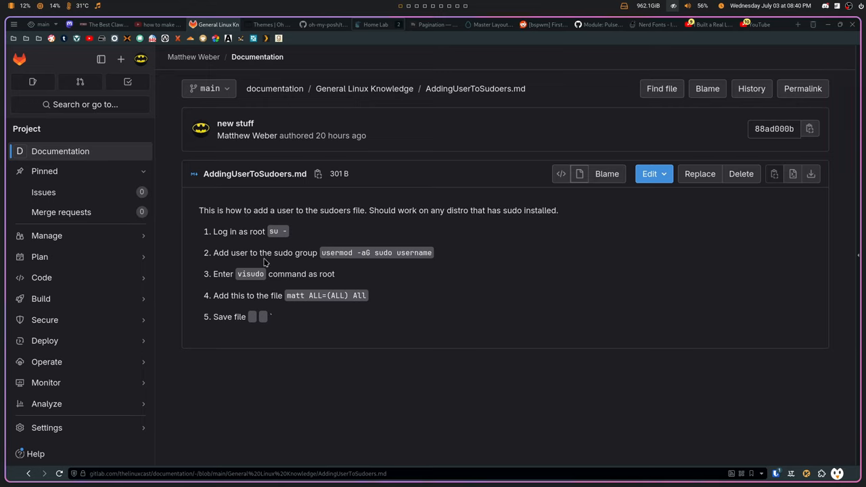
double_click(325, 295)
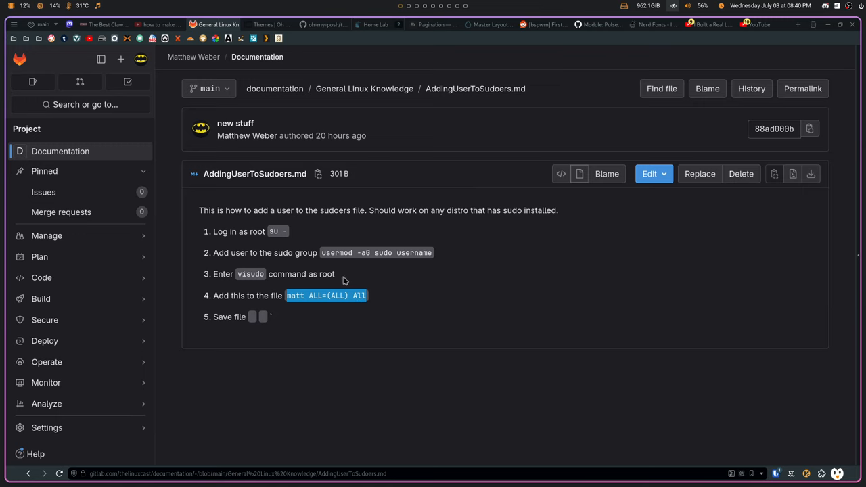
- View cron.md from the General Linux Knowledge folder, then return to the repository root
click(363, 88)
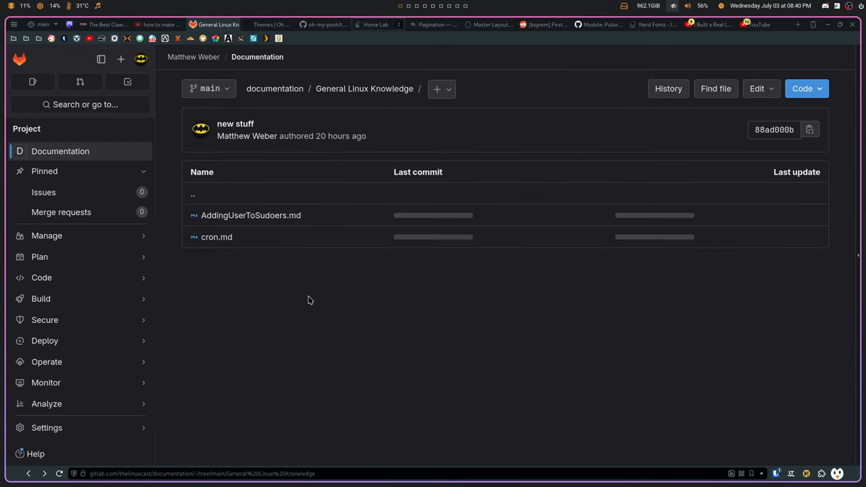
click(217, 237)
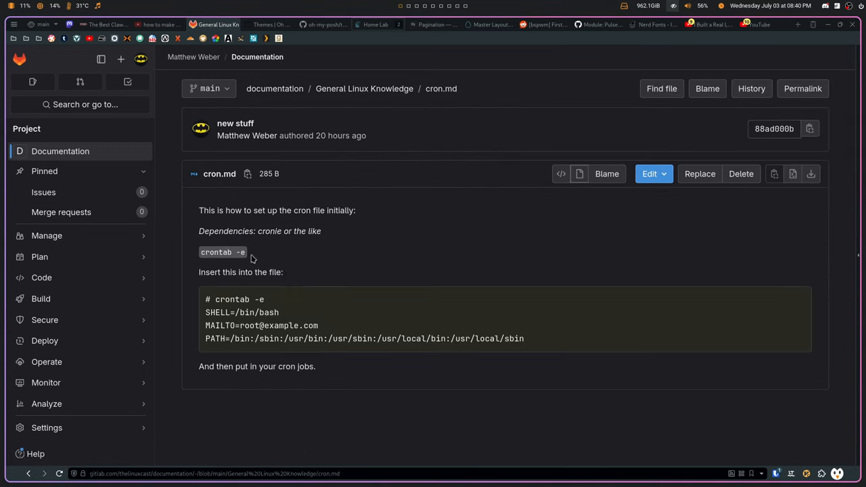
mouse_move(286, 291)
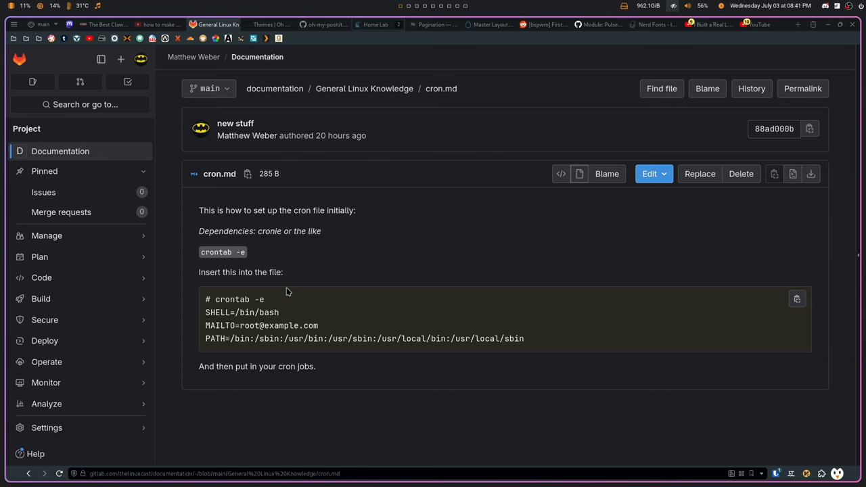
click(364, 88)
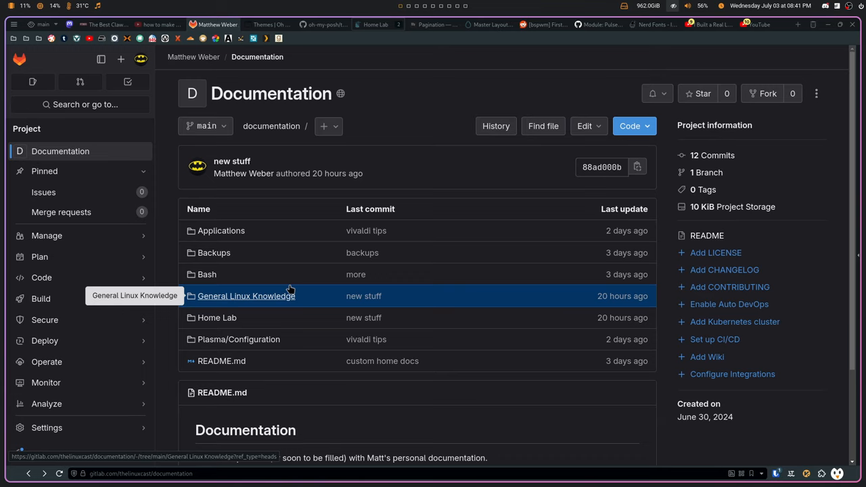
- Open the Portainer Setup.md note under Home Lab > Setup
click(217, 317)
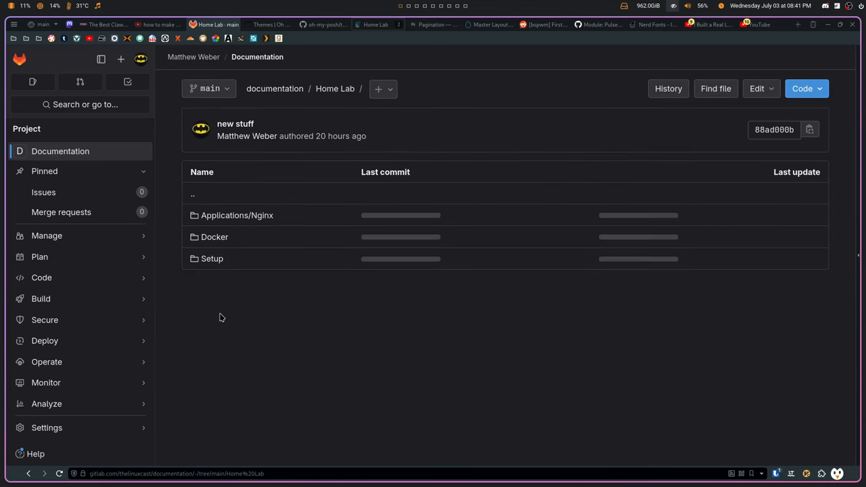
mouse_move(211, 258)
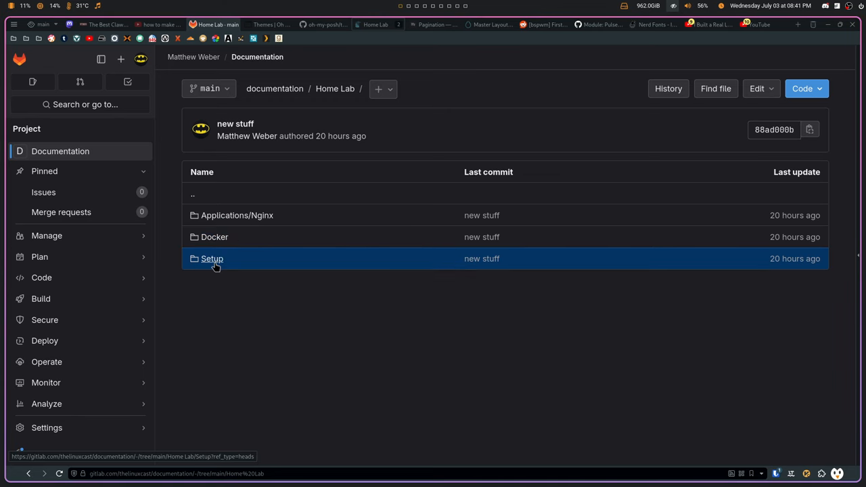
click(212, 259)
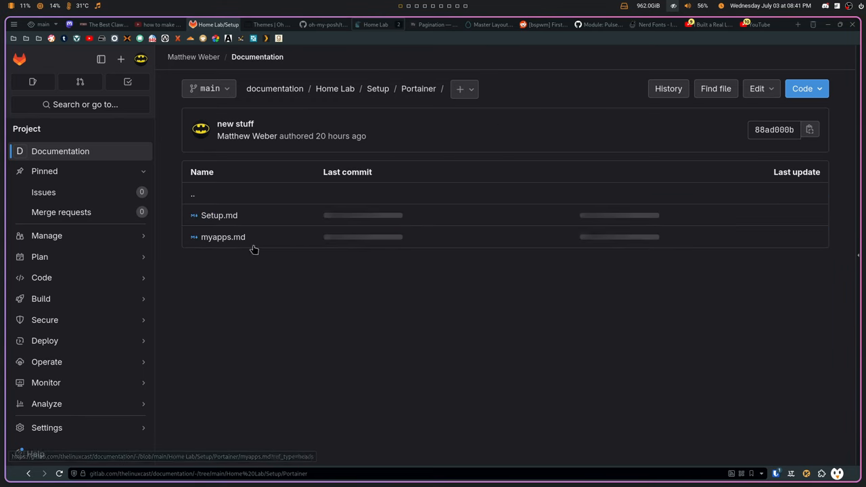
click(219, 215)
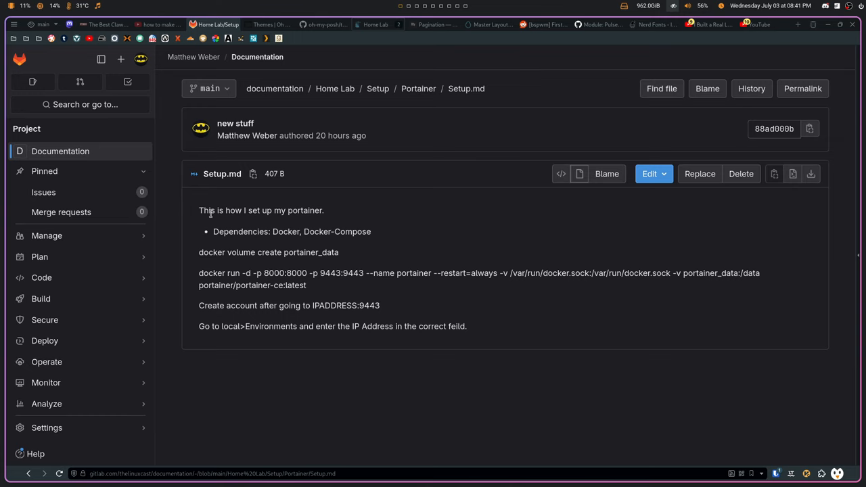
- Open myapps.md in the Portainer folder and select its self-hosted app list
click(418, 89)
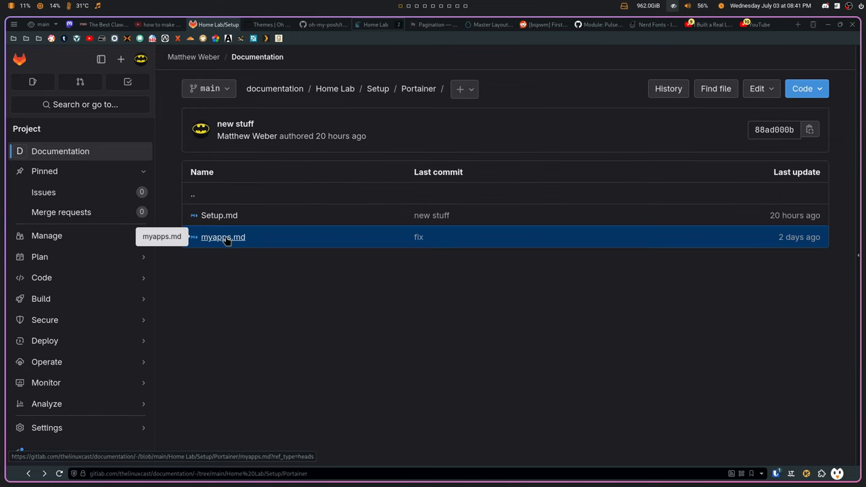
click(222, 237)
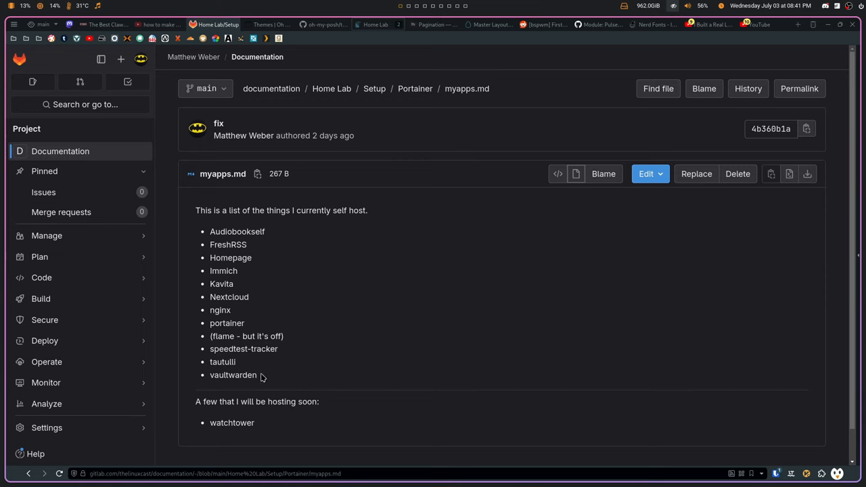
drag(209, 231, 257, 375)
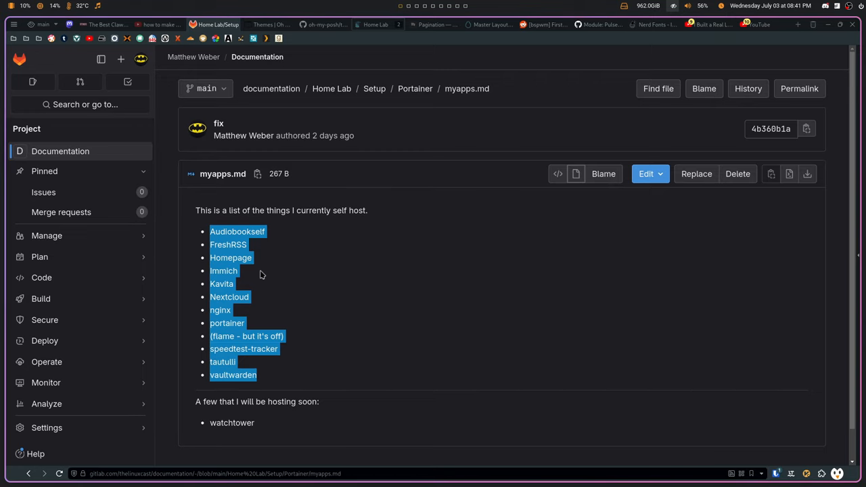
- Open installing.md in the Home Lab Docker folder and scroll through it
click(374, 88)
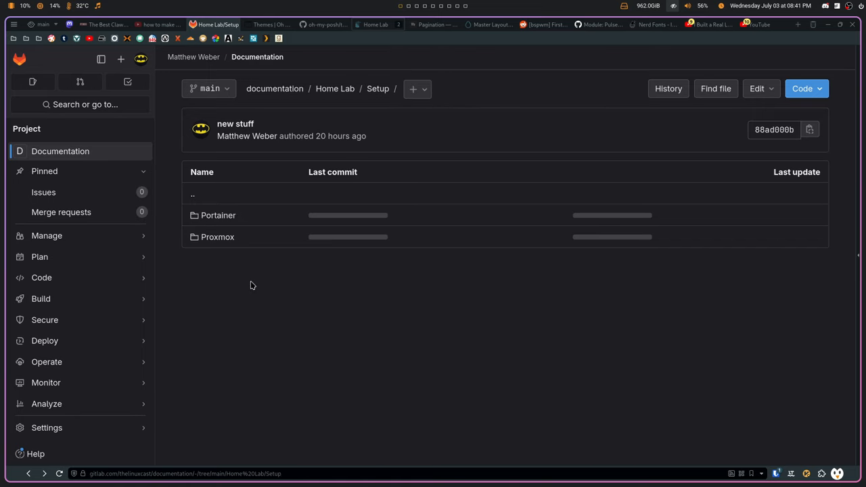
click(335, 88)
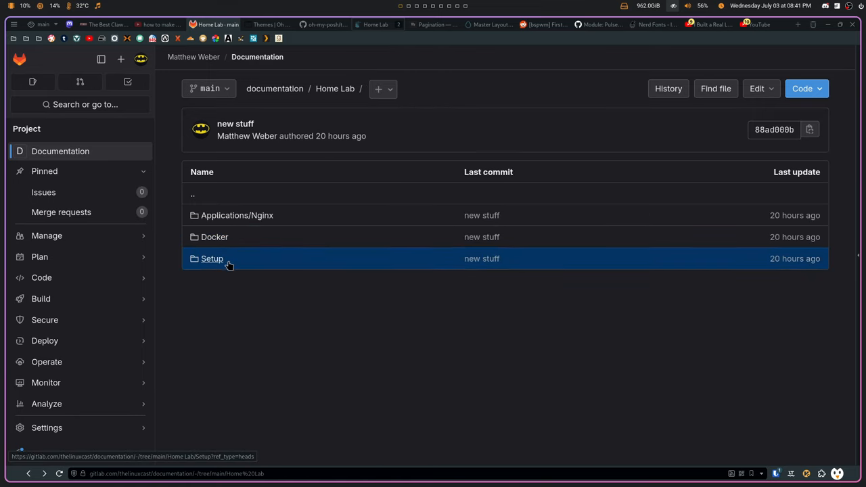
click(215, 237)
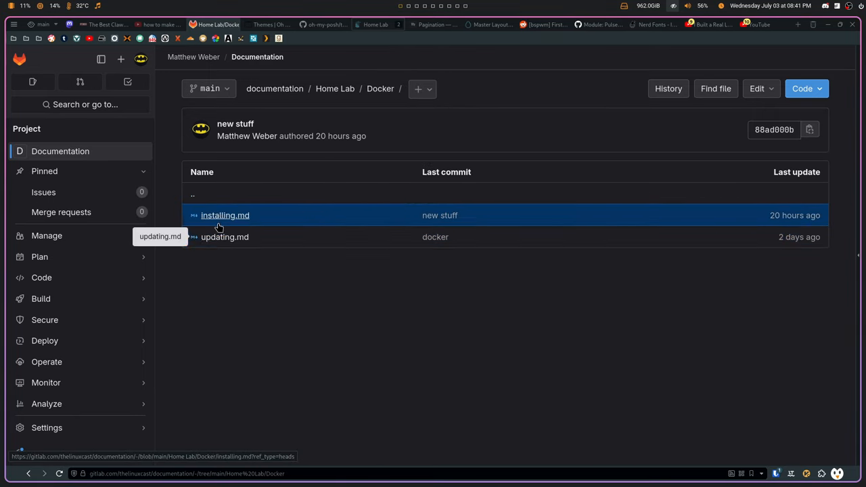
click(225, 215)
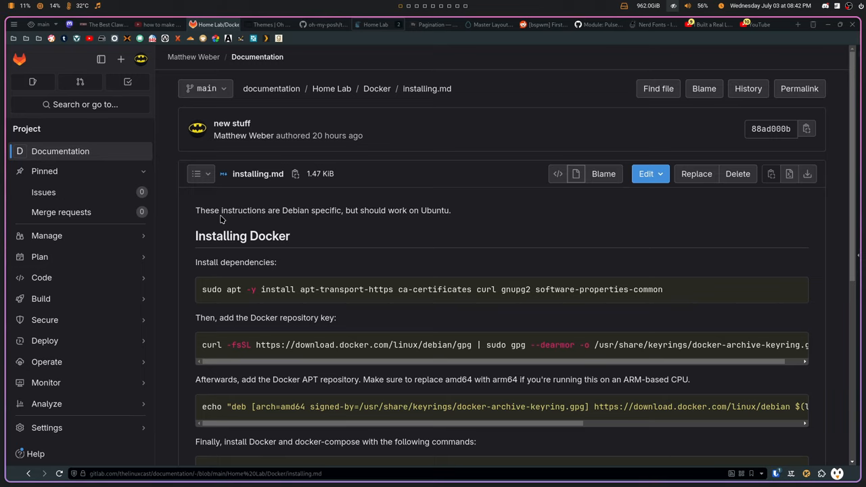
scroll(down, 3)
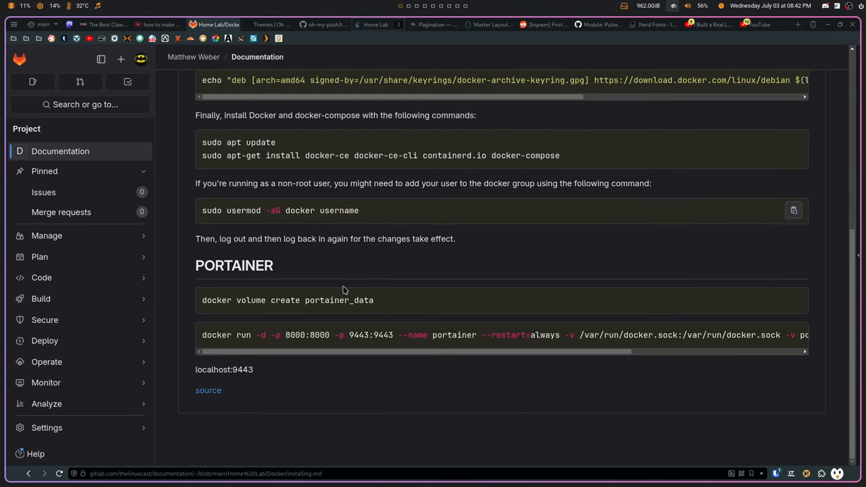
scroll(up, 3)
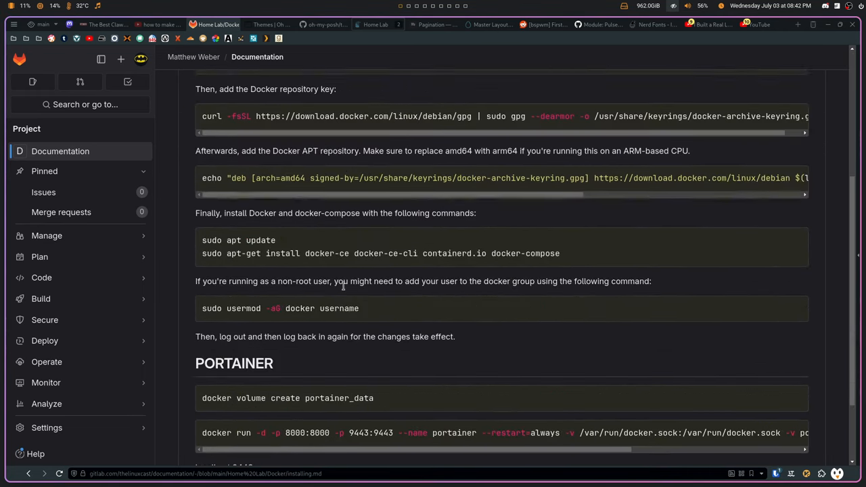
scroll(down, 3)
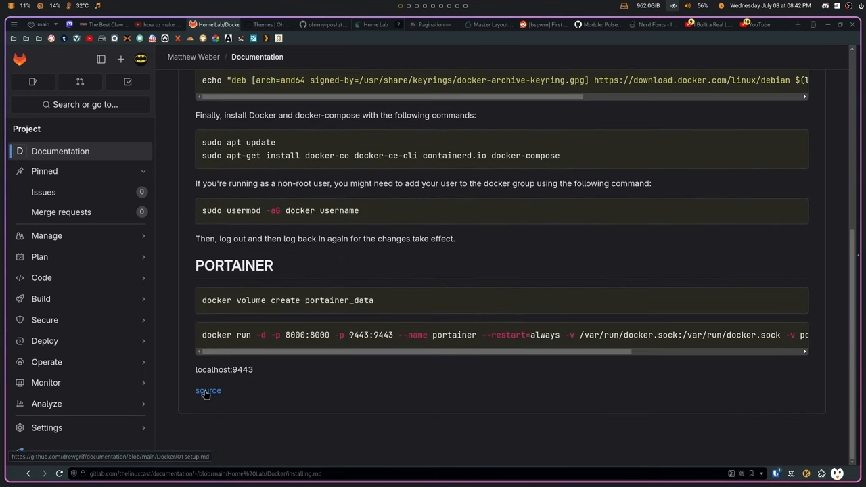
- Read the Docker updating.md note, then return to the Home Lab folder
click(208, 391)
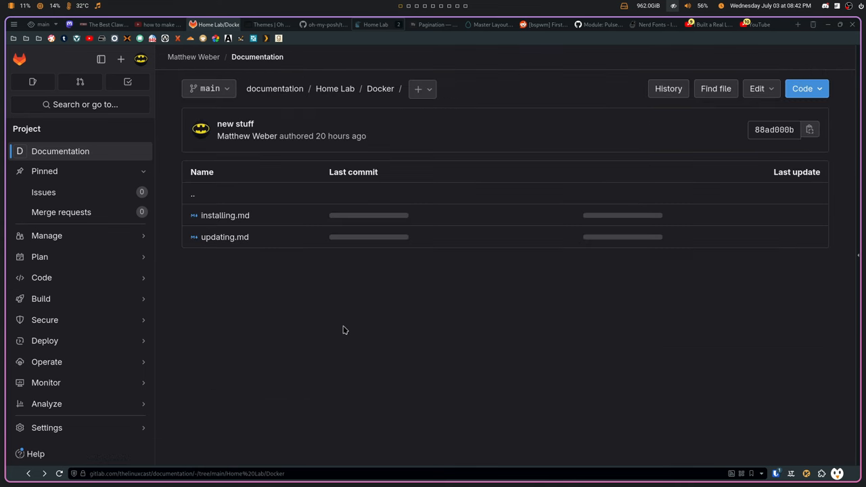
click(224, 237)
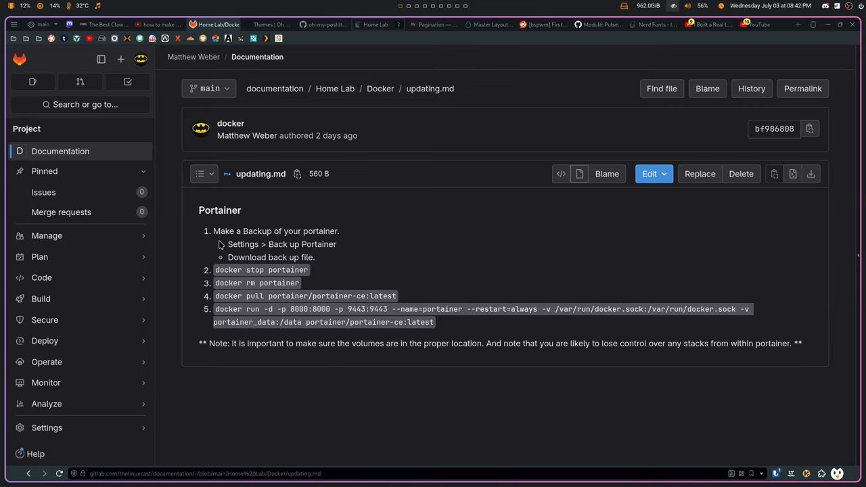
mouse_move(323, 98)
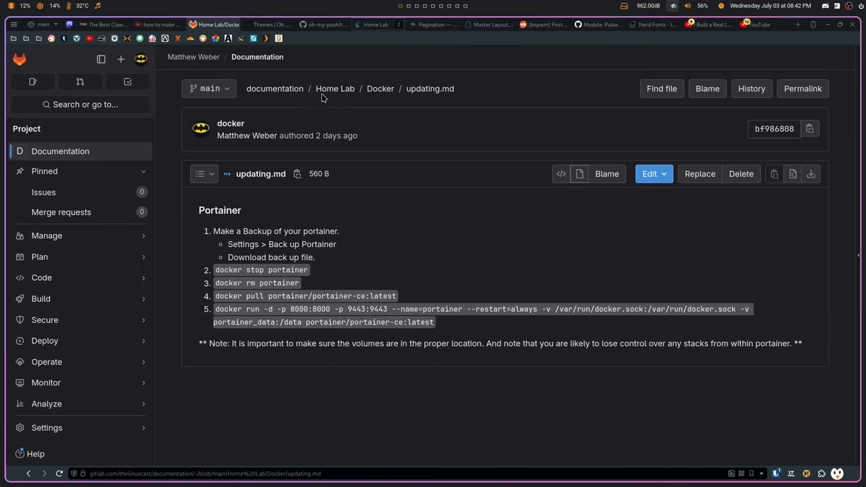
click(335, 88)
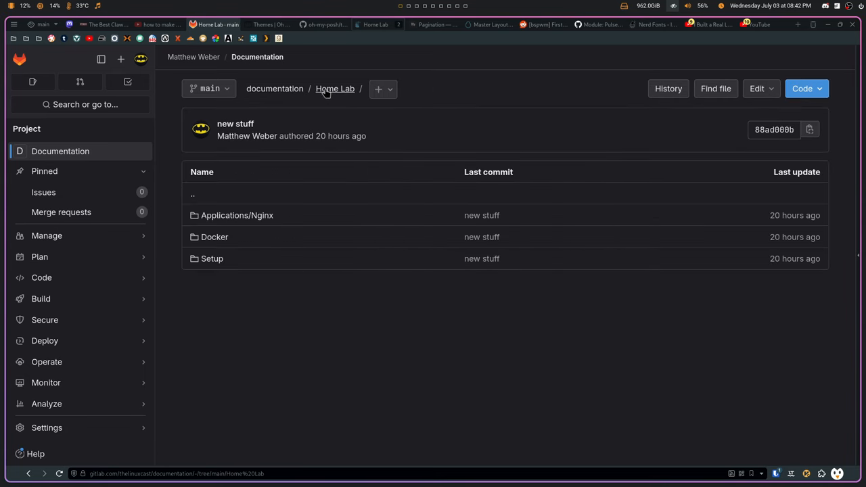
click(237, 216)
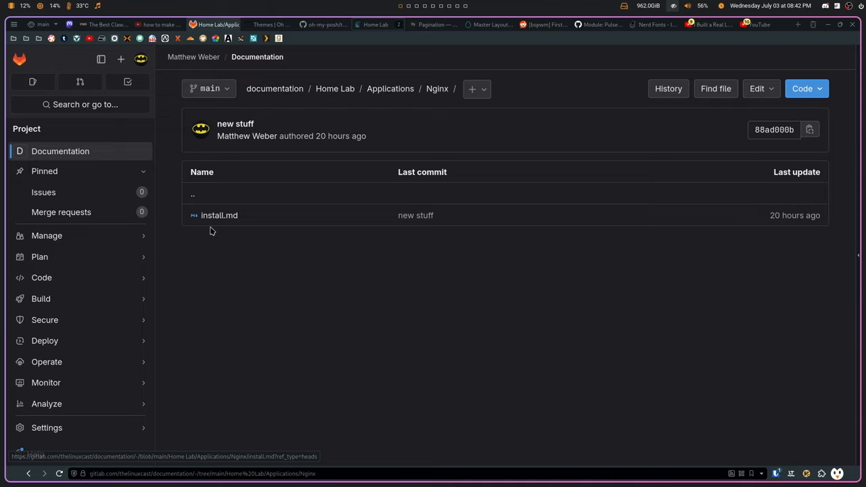
click(220, 216)
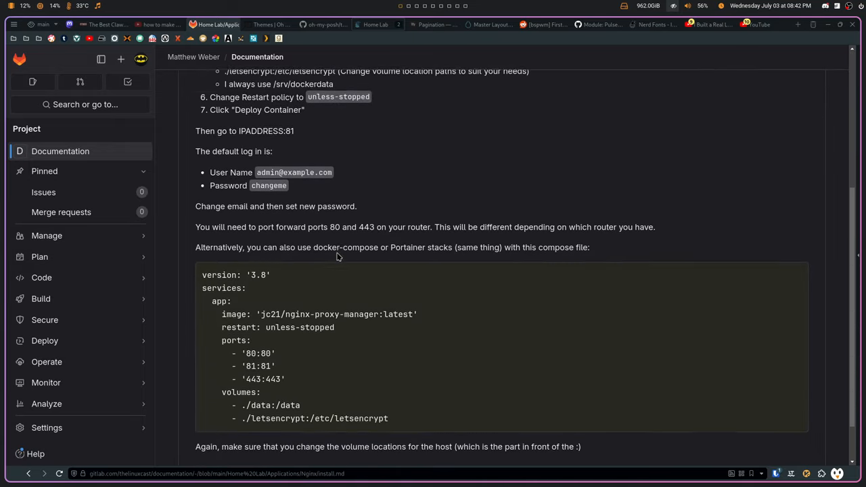
scroll(up, 3)
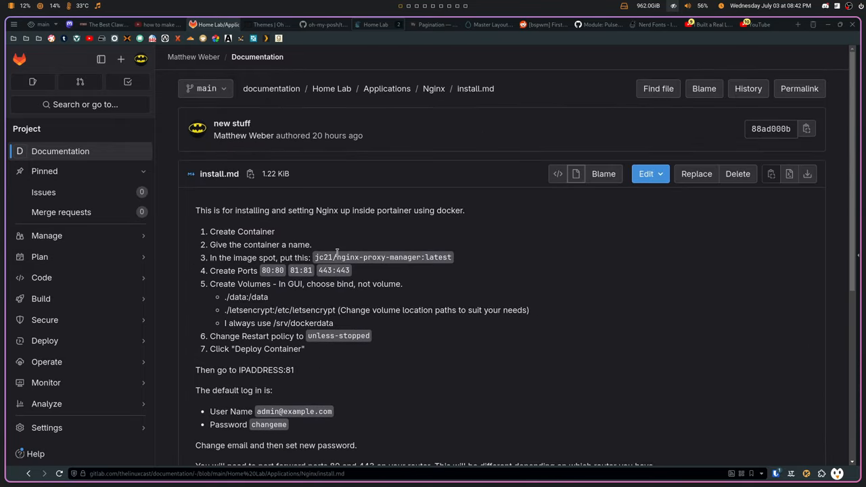
scroll(down, 3)
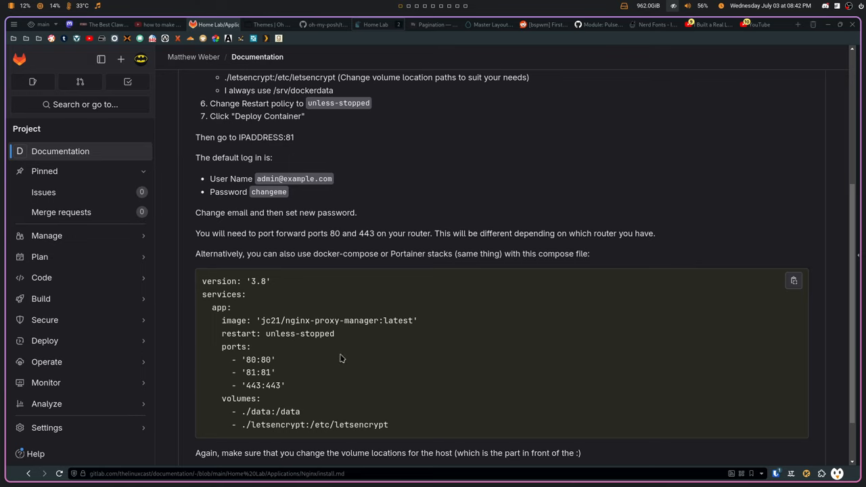
mouse_move(413, 229)
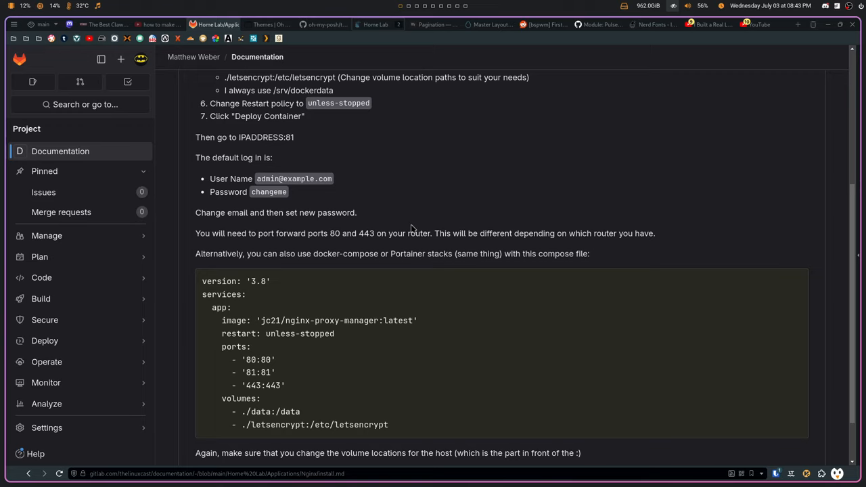
mouse_move(386, 213)
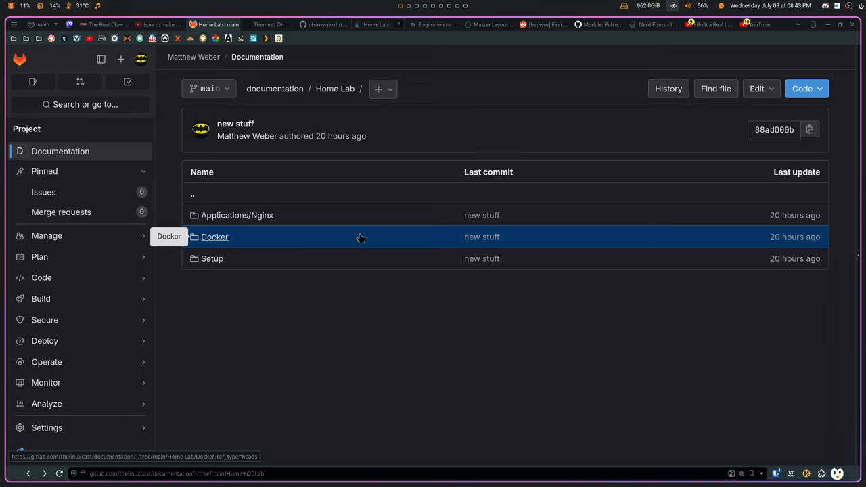
mouse_move(215, 250)
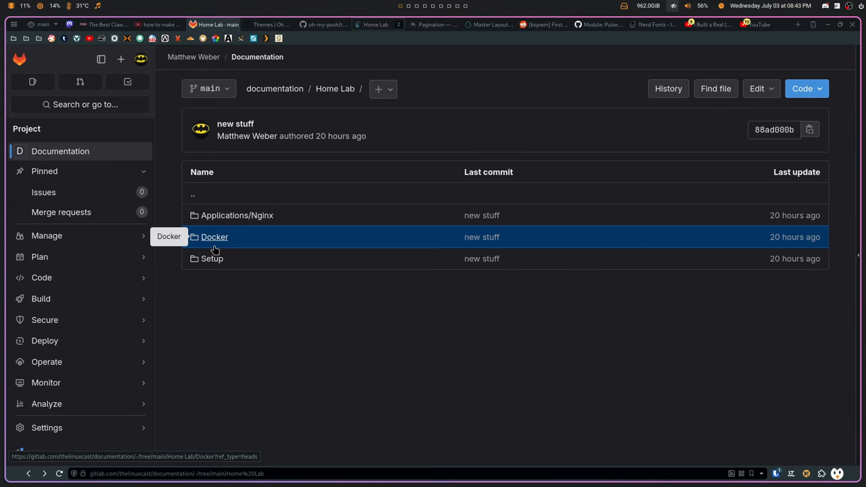
mouse_move(231, 154)
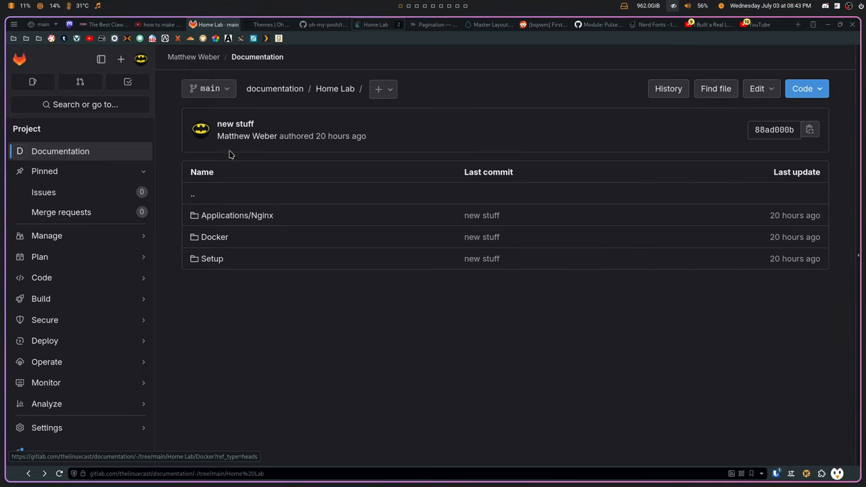
- Return to the documentation repository root via its breadcrumb
click(274, 88)
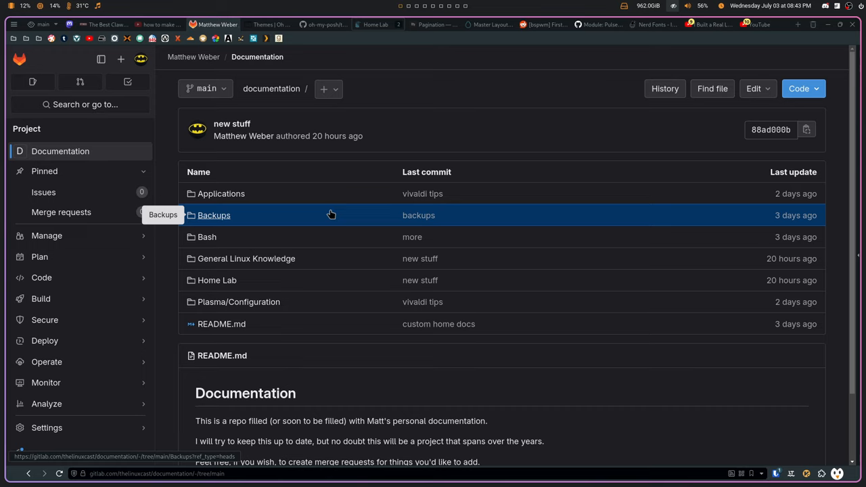